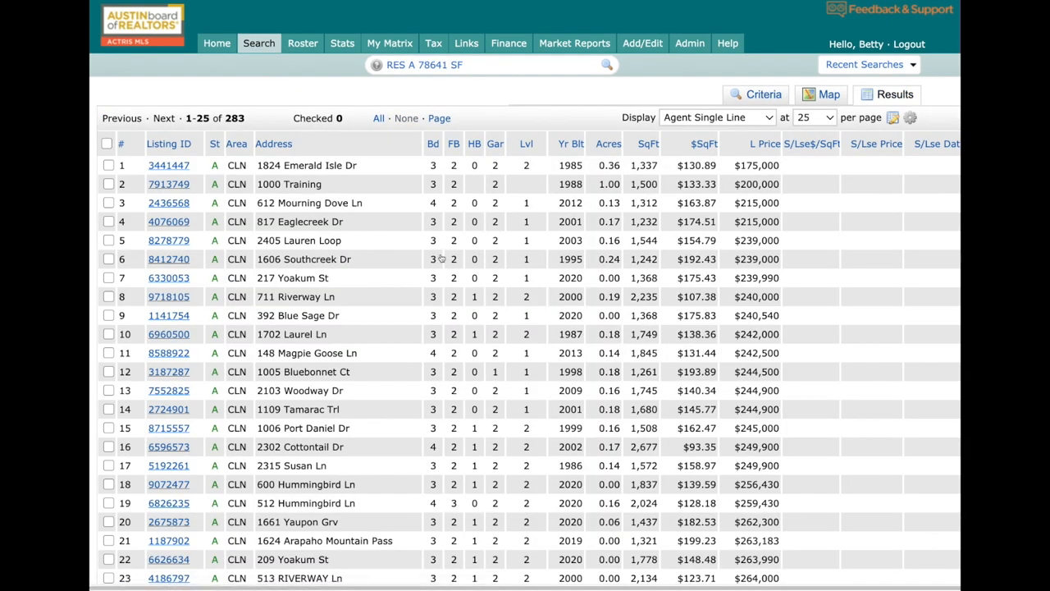
mouse_move(486, 178)
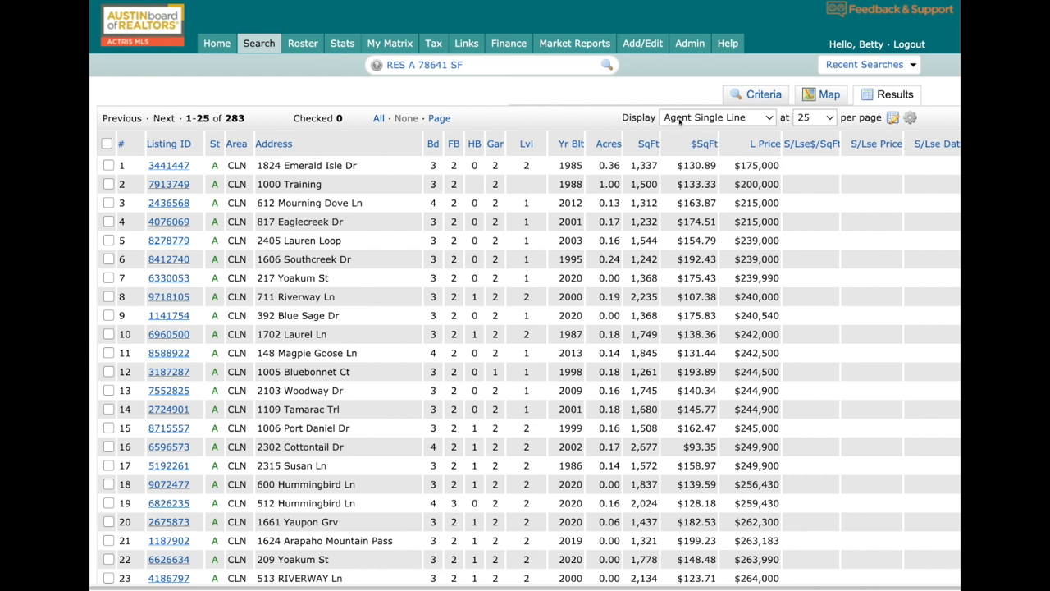
Switch the 283-listing results display from Agent Single Line to Agent Brief.
click(716, 117)
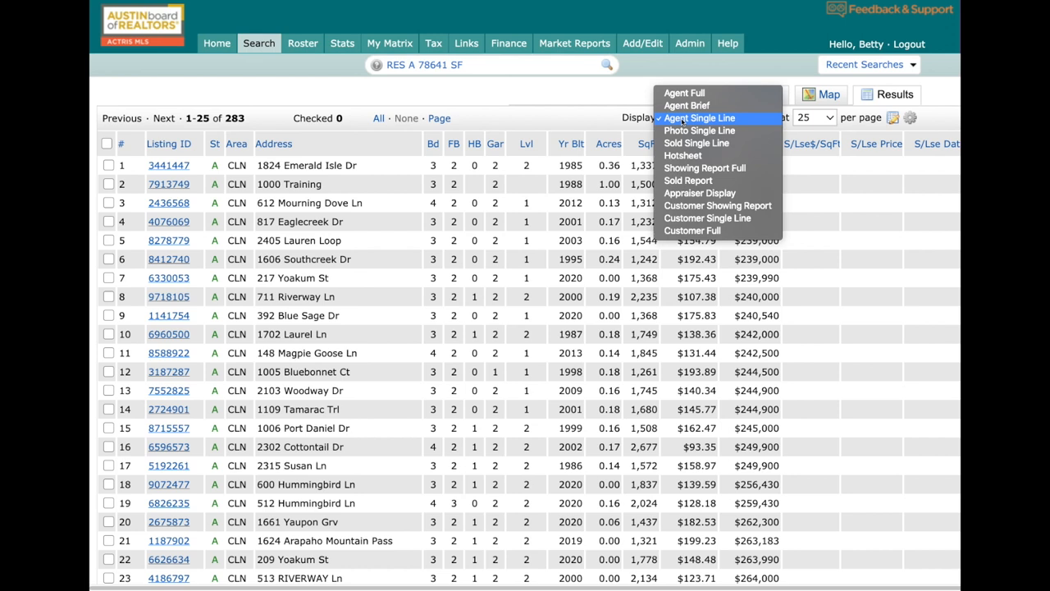
click(687, 106)
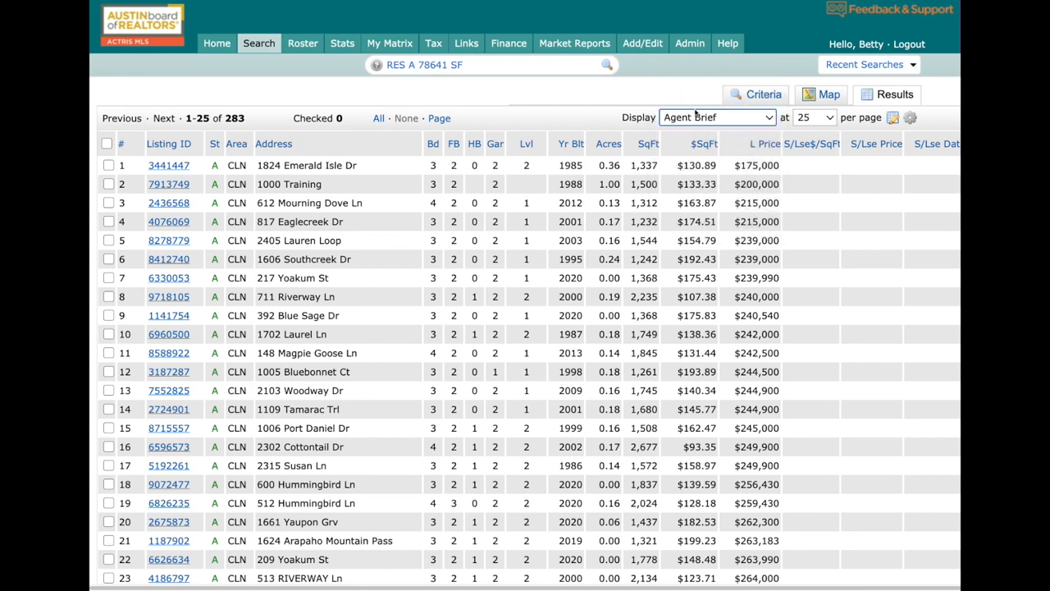
click(168, 165)
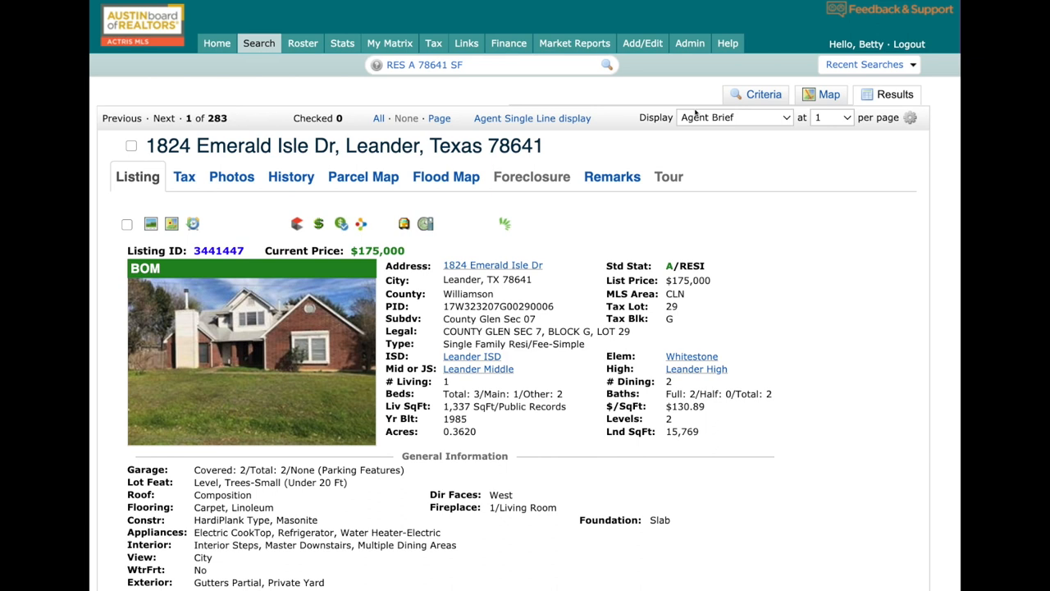
click(732, 117)
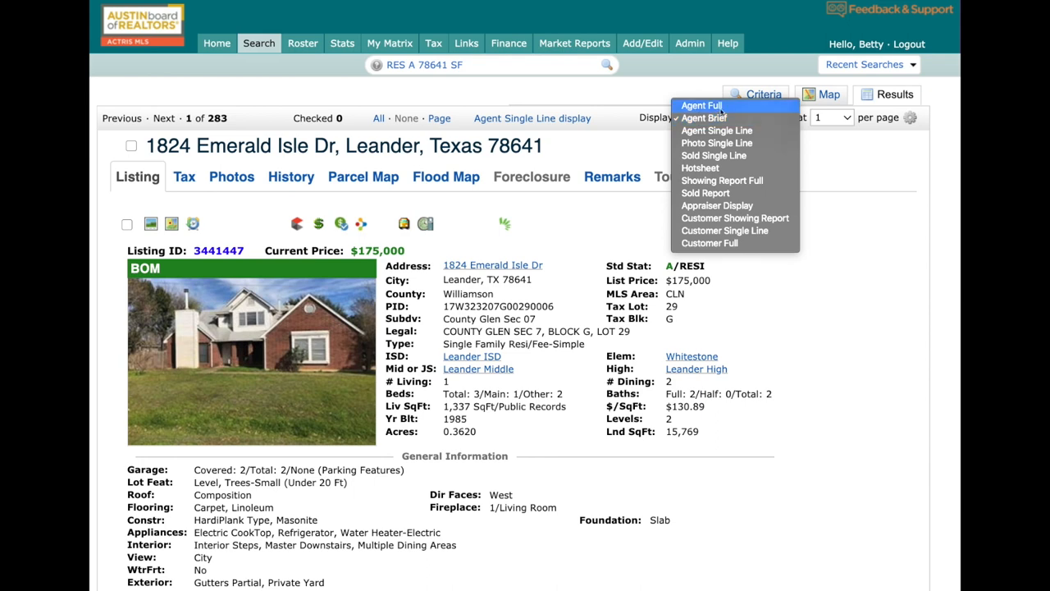
View the listing in Agent Full, then return to the Agent Single Line results table.
click(700, 105)
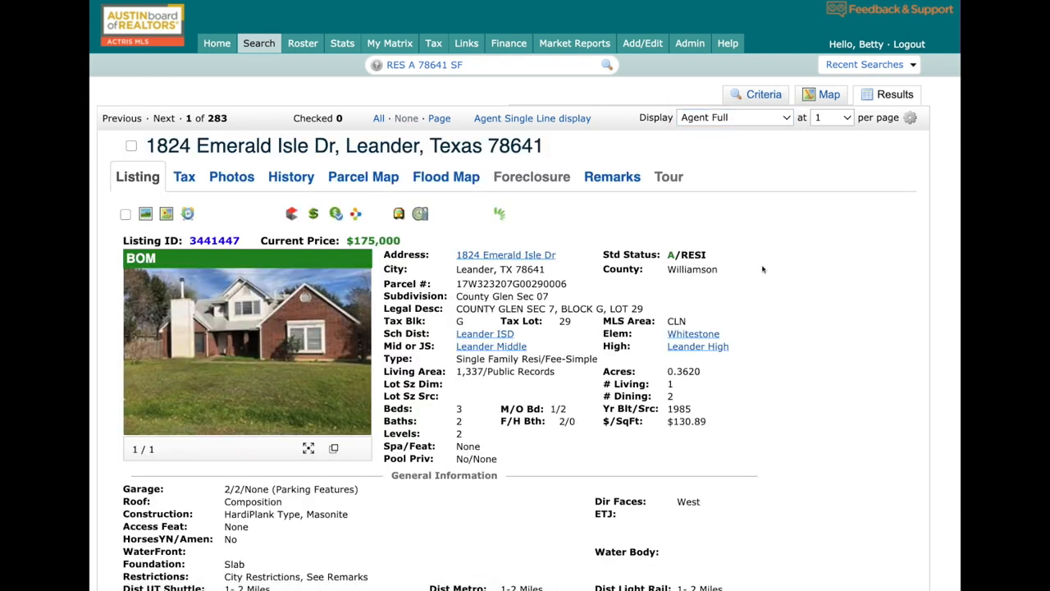
scroll(down, 3)
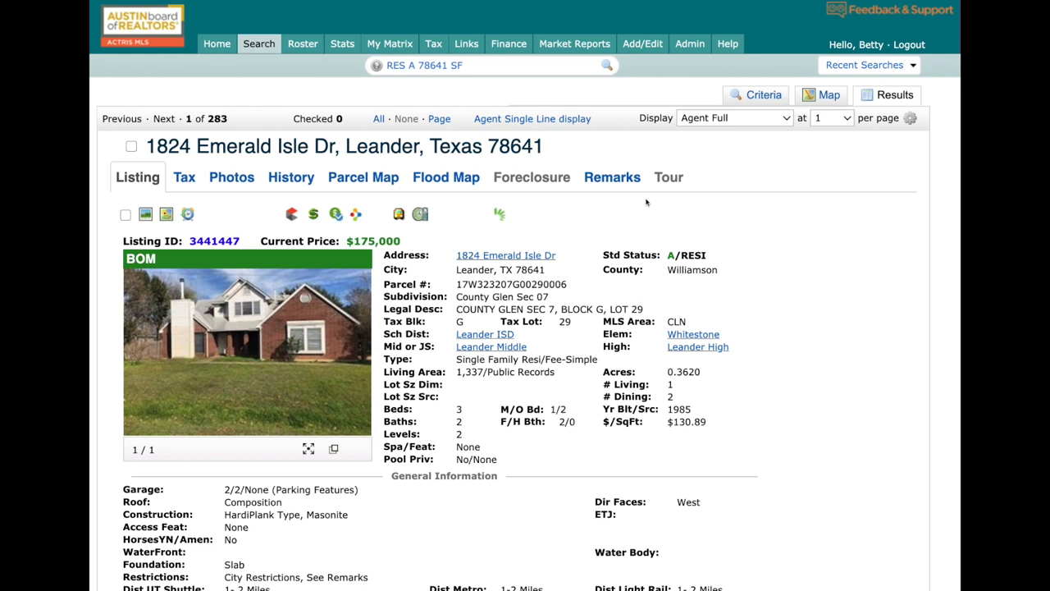
click(894, 95)
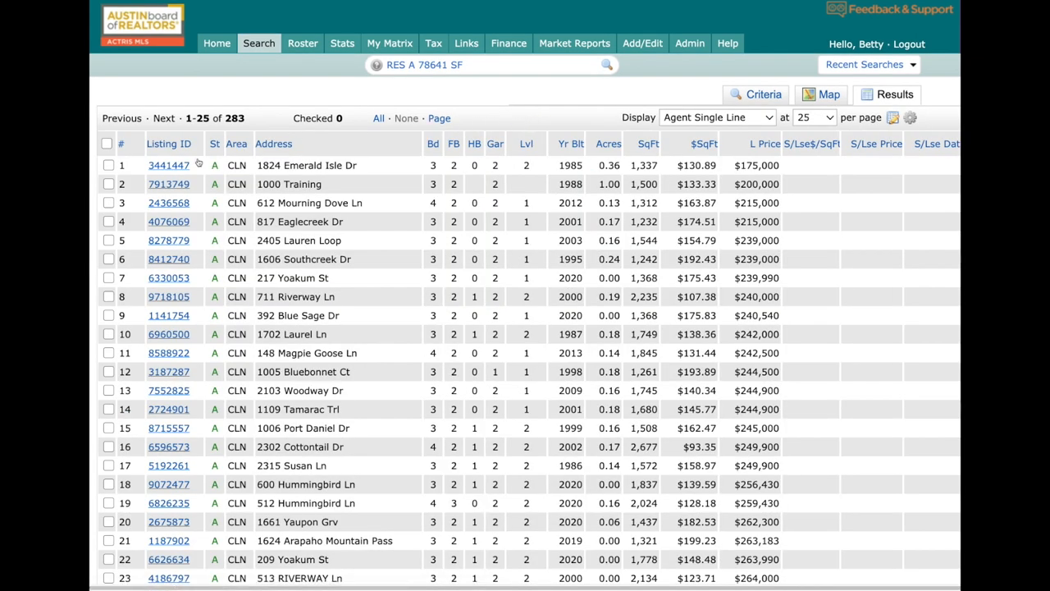
Reopen listing 3441447 in Agent Brief and scroll down to the Actions bar.
click(168, 165)
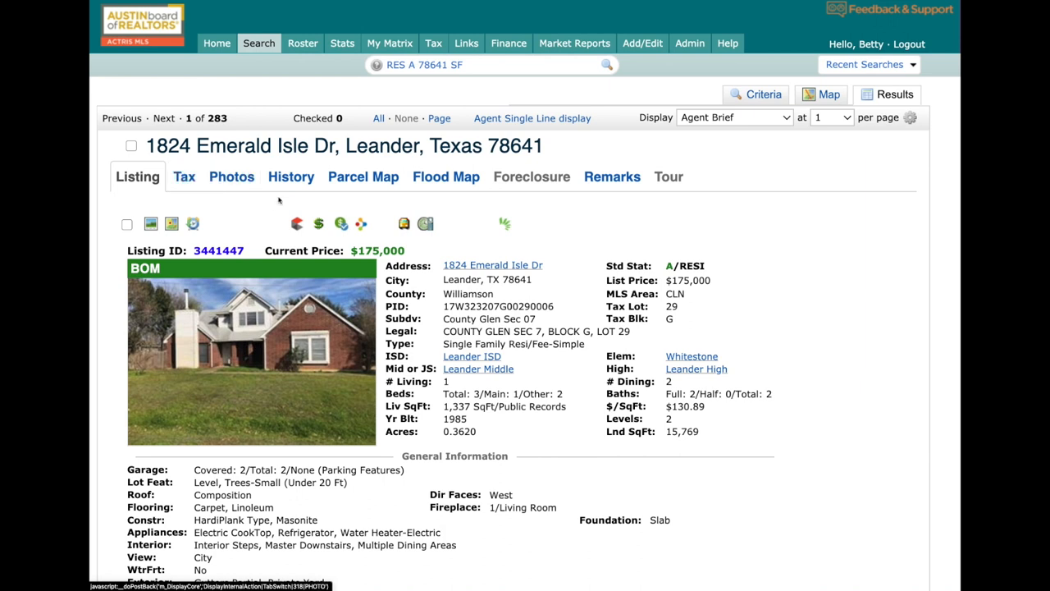
scroll(down, 3)
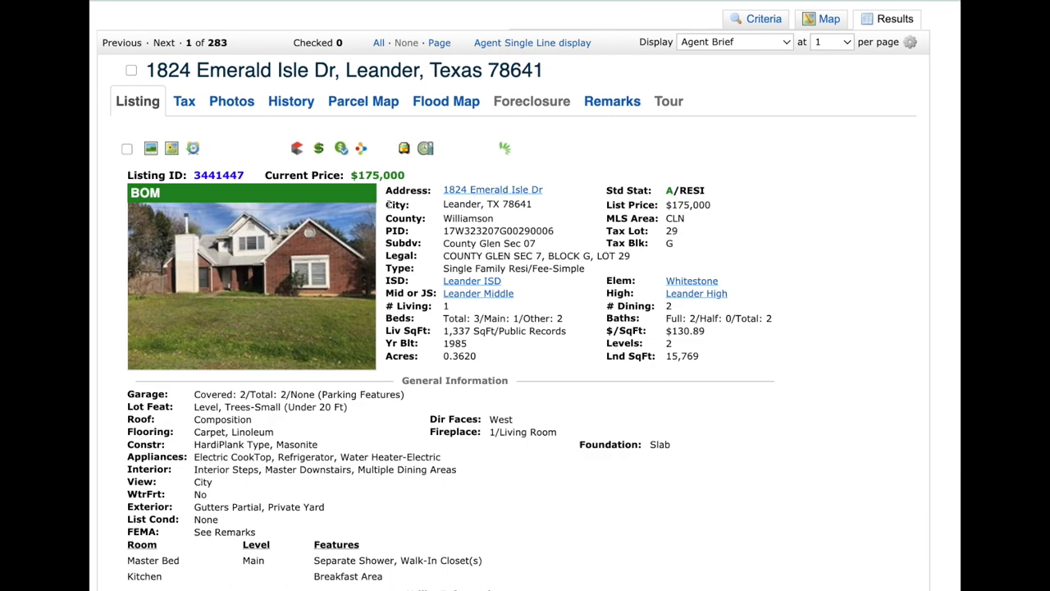
click(131, 70)
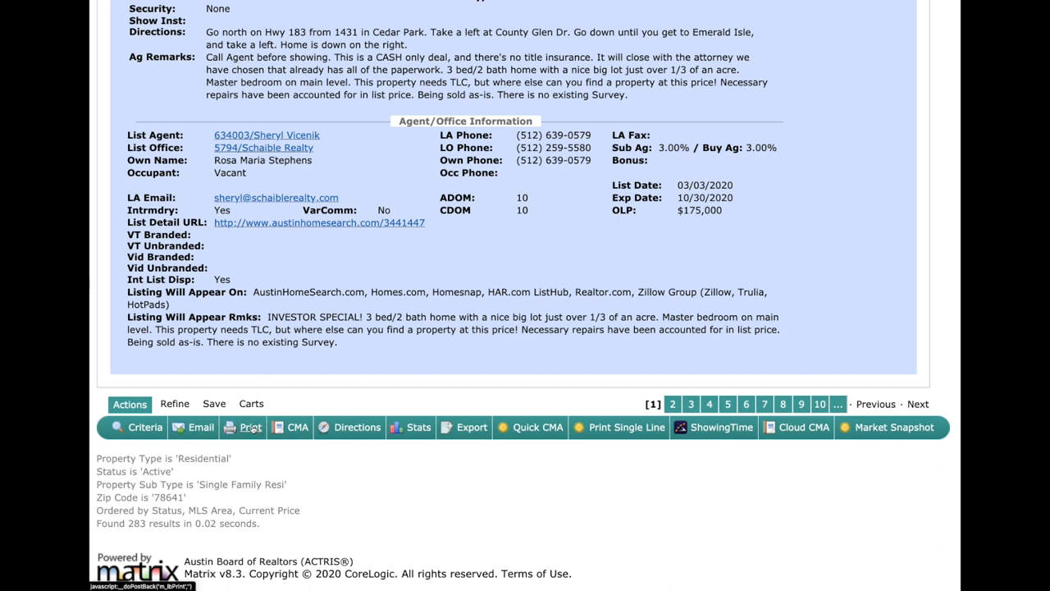
click(249, 426)
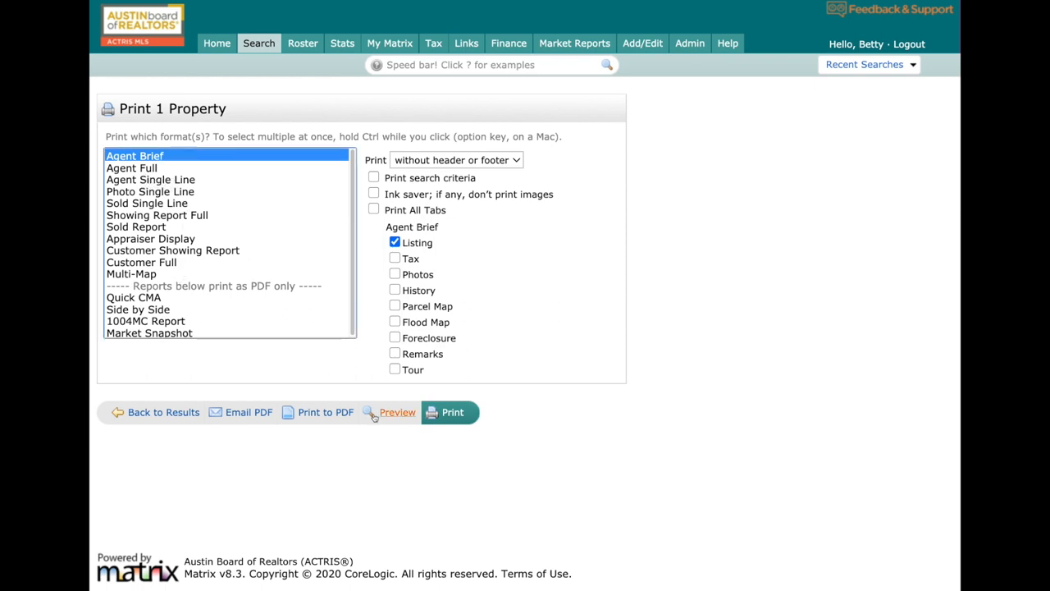
click(397, 412)
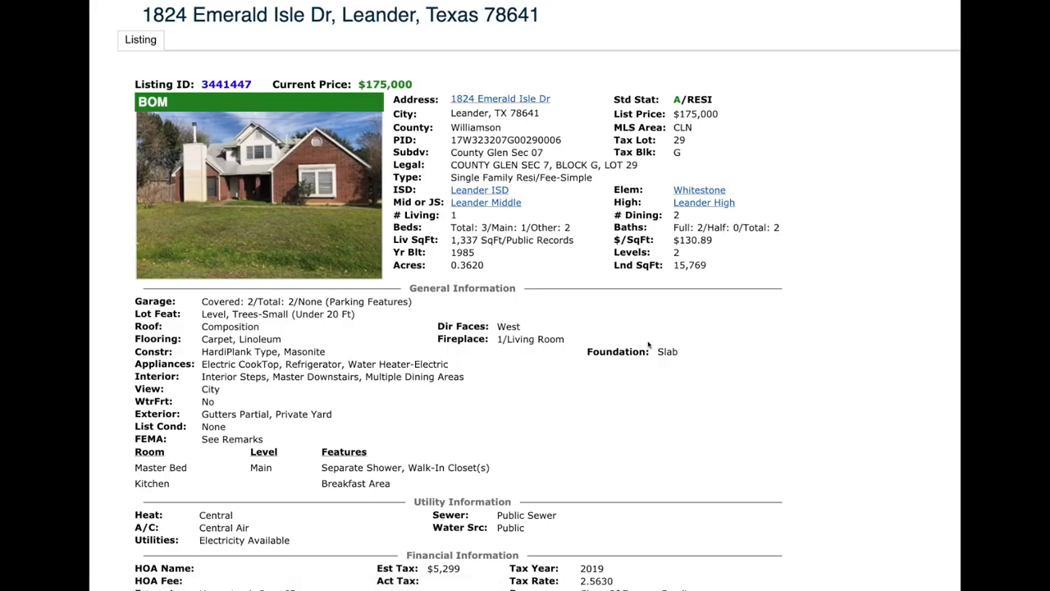